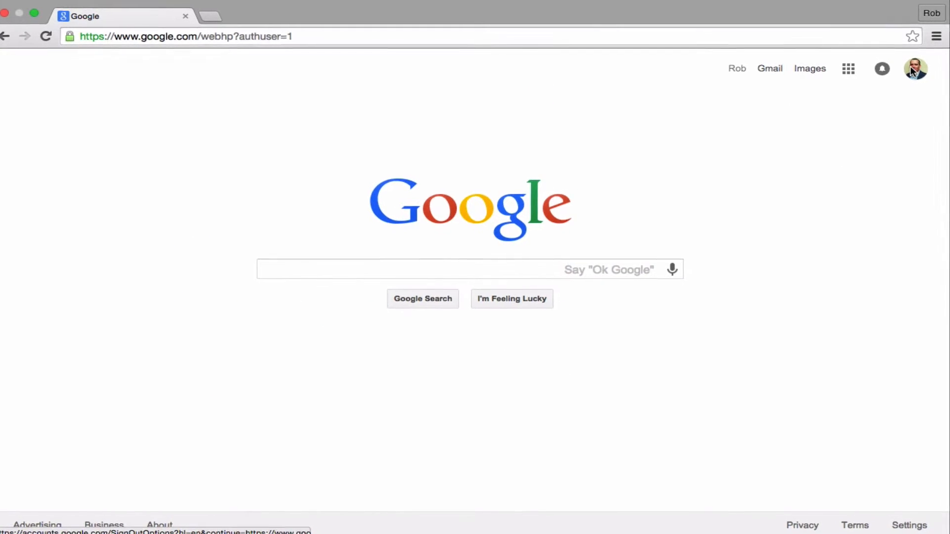
- Open the account menu to show the personal and work accounts signed in
{"action": "left_click", "coordinate": [915, 68]}
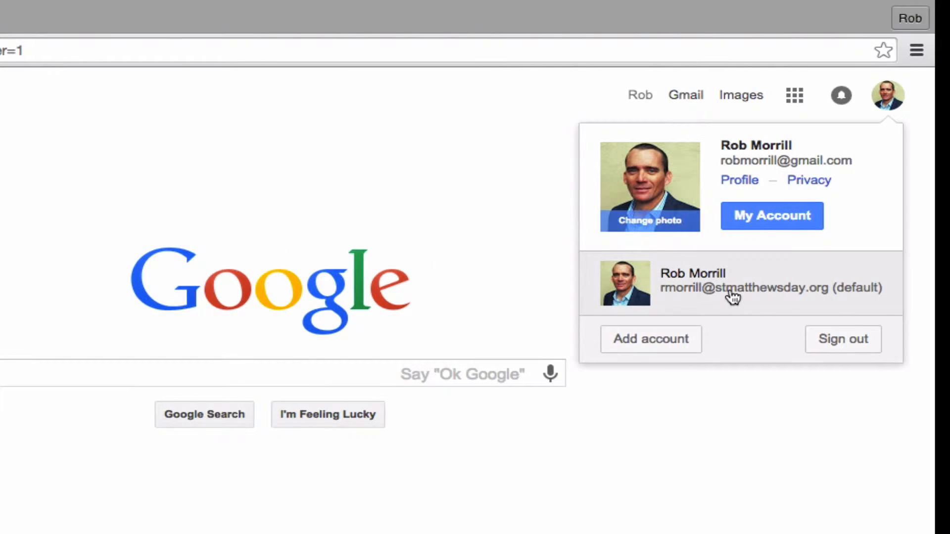
{"action": "mouse_move", "coordinate": [681, 337]}
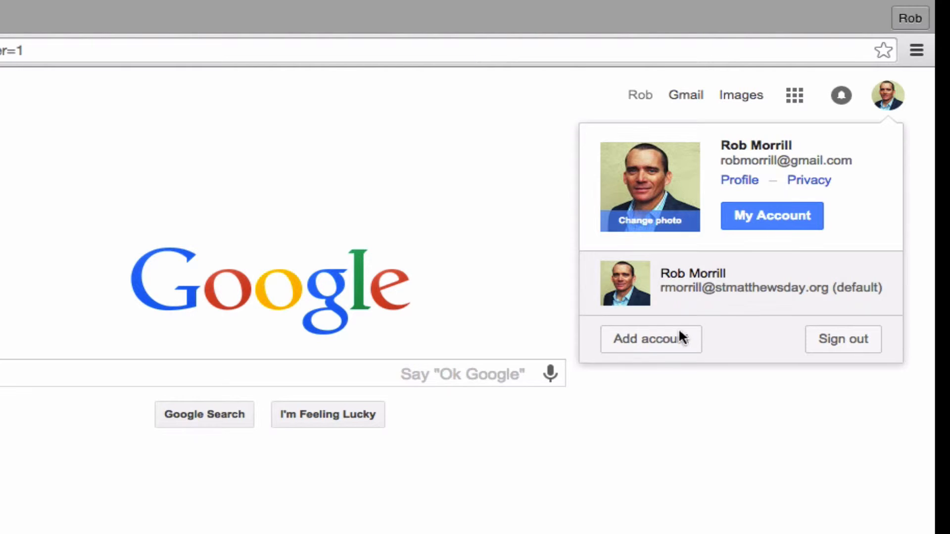
{"action": "mouse_move", "coordinate": [650, 356]}
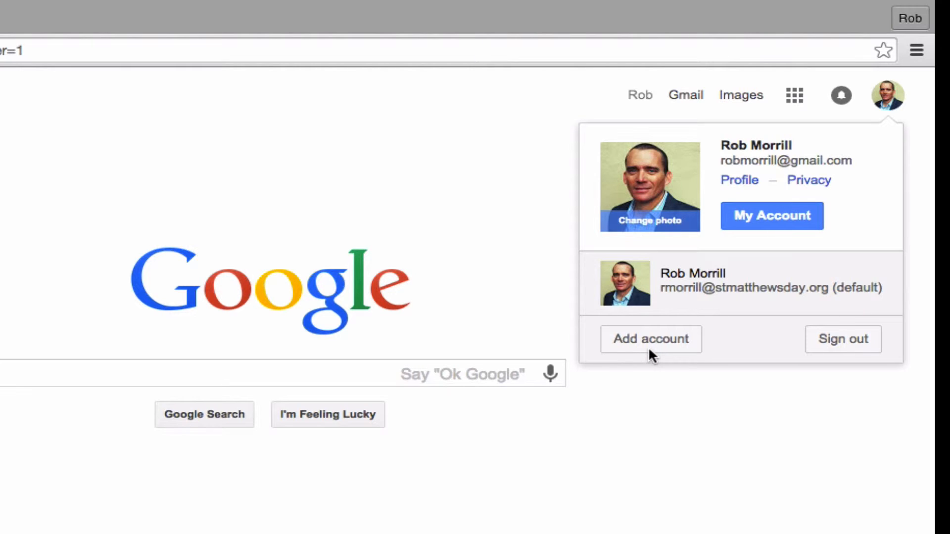
{"action": "mouse_move", "coordinate": [850, 356]}
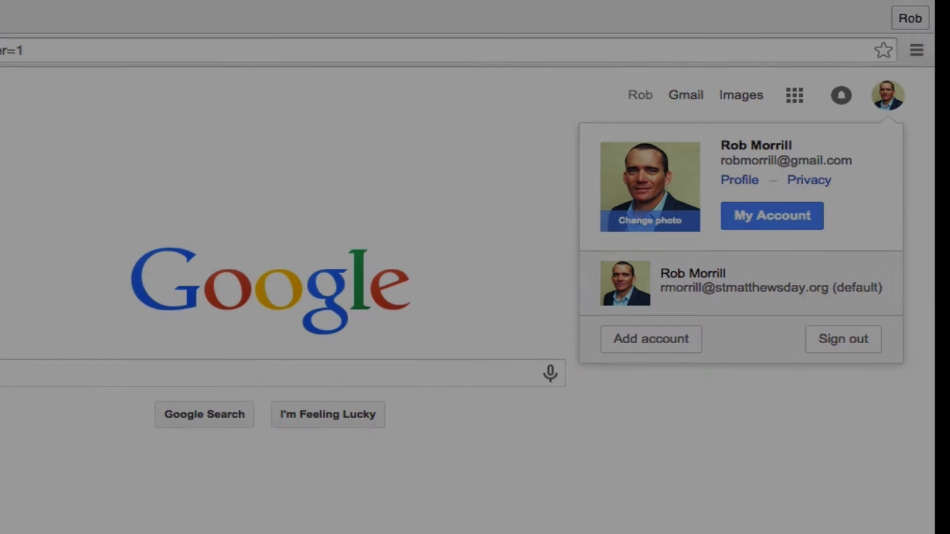
- Switch to the work account and browse its apps launcher (Drive, Mail, YouTube, Translate)
{"action": "left_click", "coordinate": [693, 281]}
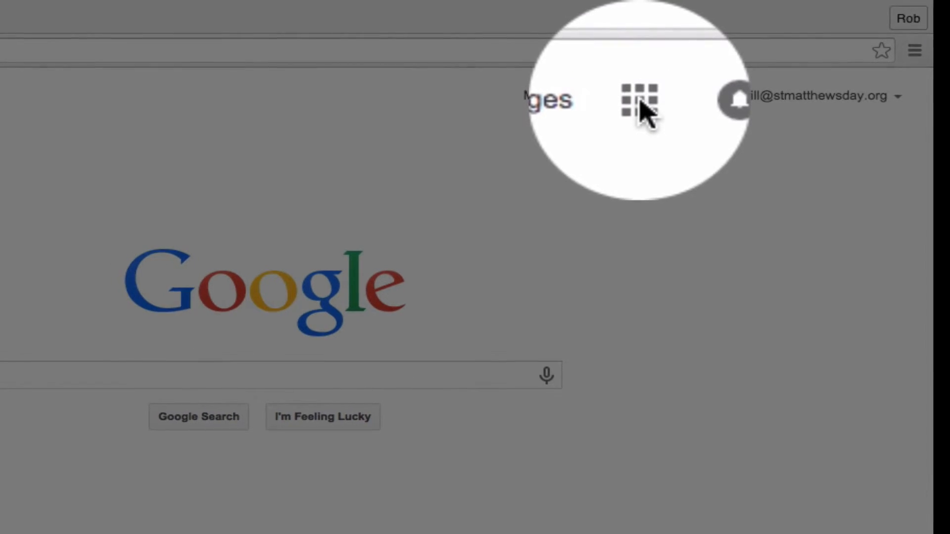
{"action": "left_click", "coordinate": [648, 97]}
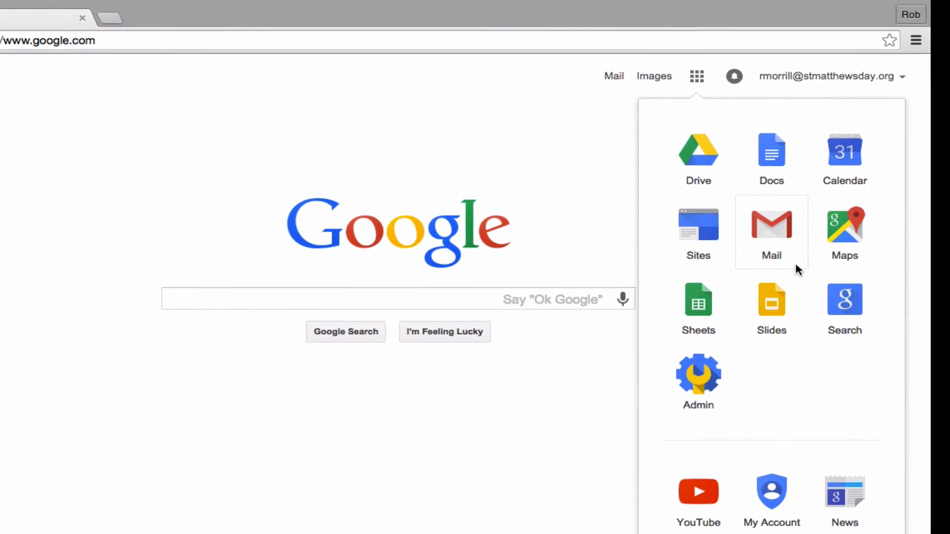
{"action": "scroll", "scroll_direction": "down", "scroll_amount": 3}
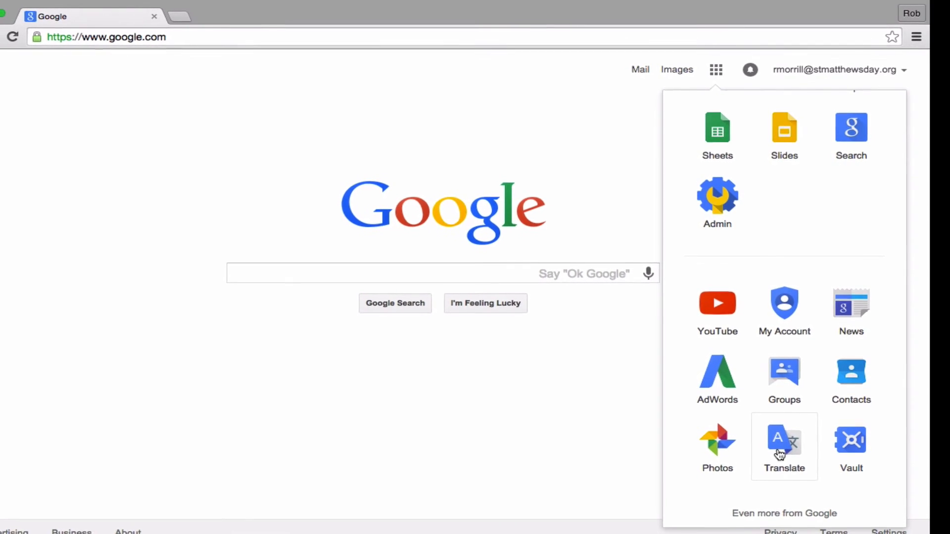
- Open 'Even more from Google' and scroll to the Home & Office and Social products
{"action": "left_click", "coordinate": [783, 513]}
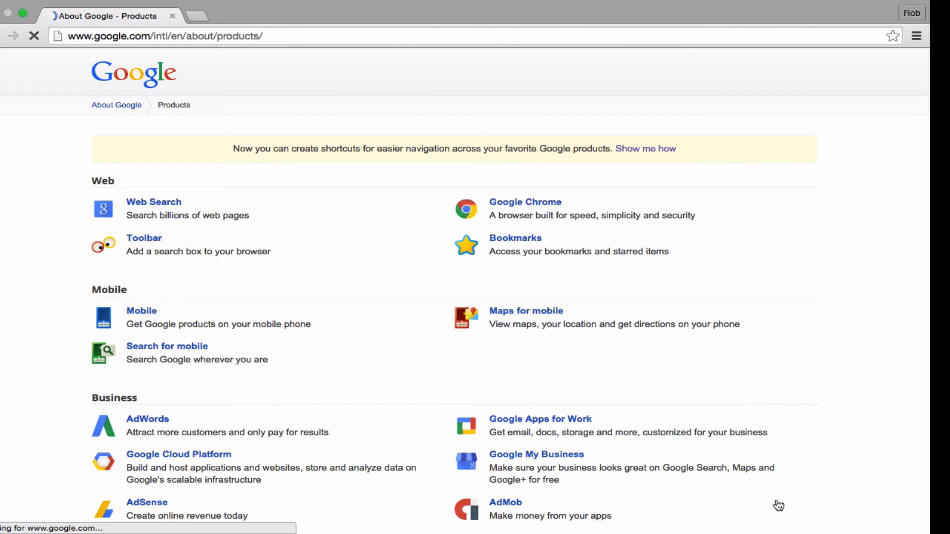
{"action": "scroll", "scroll_direction": "down", "scroll_amount": 3}
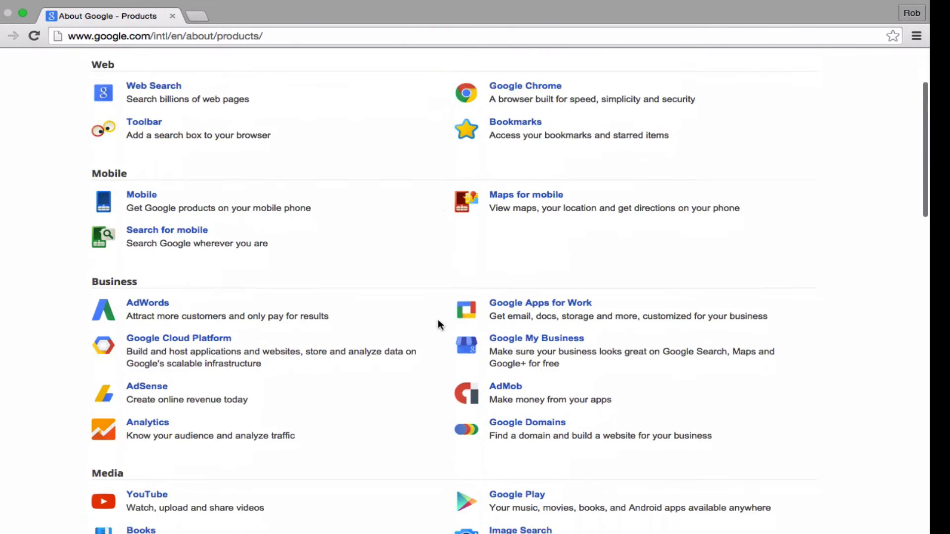
{"action": "scroll", "scroll_direction": "down", "scroll_amount": 3}
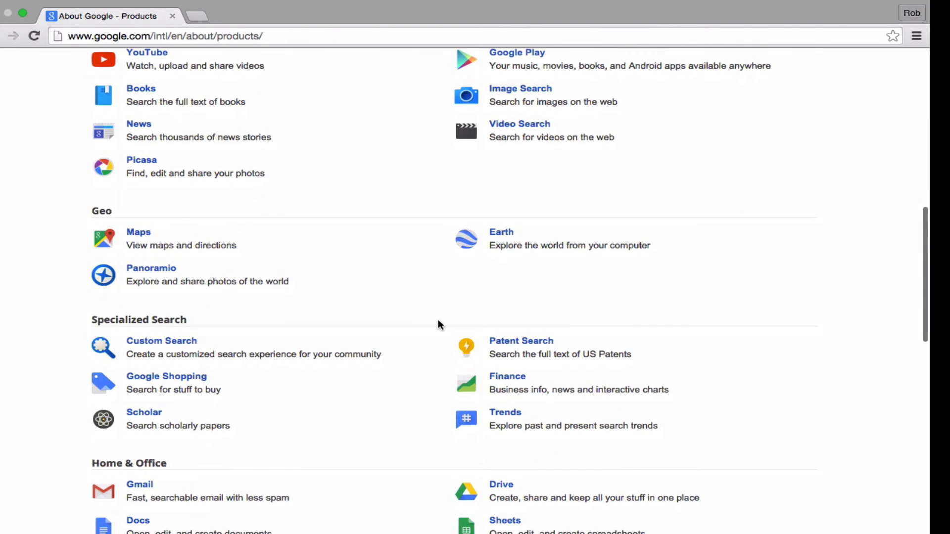
{"action": "scroll", "scroll_direction": "down", "scroll_amount": 3}
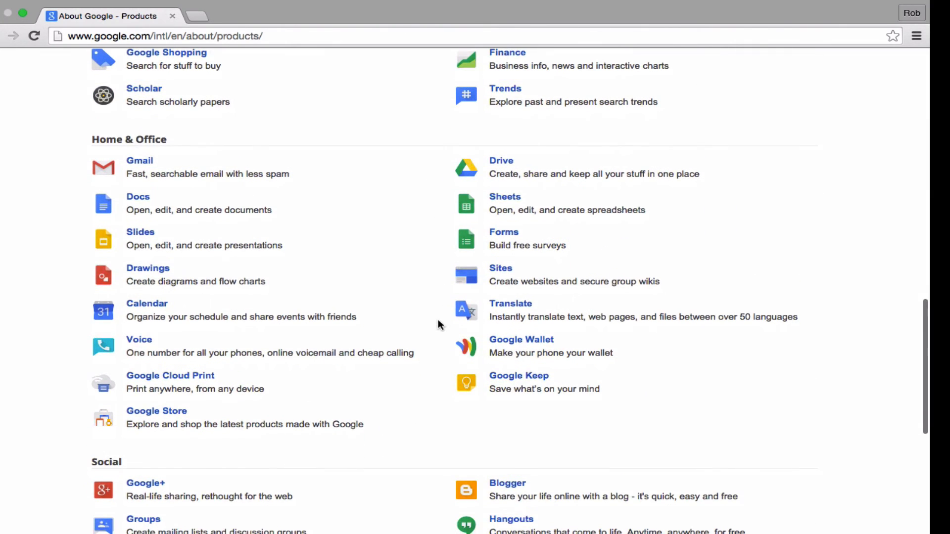